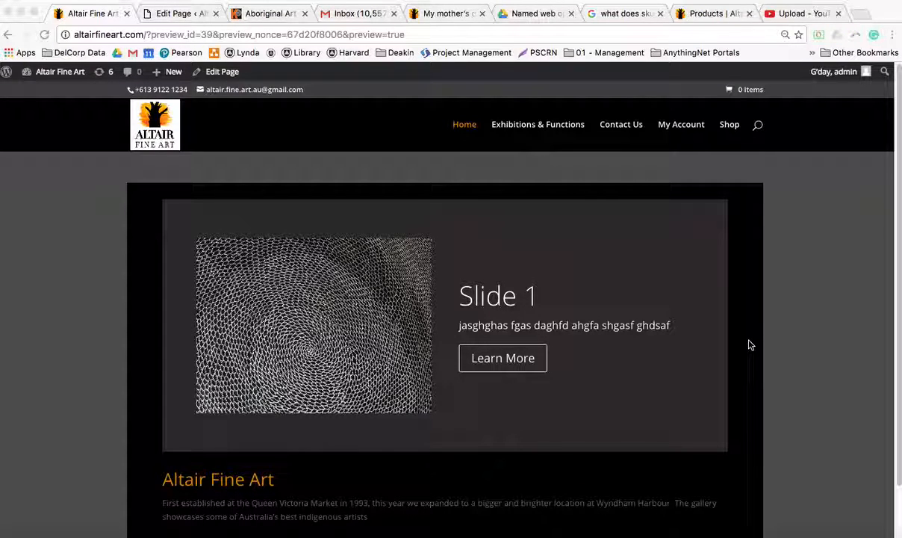
pyautogui.moveTo(515, 239)
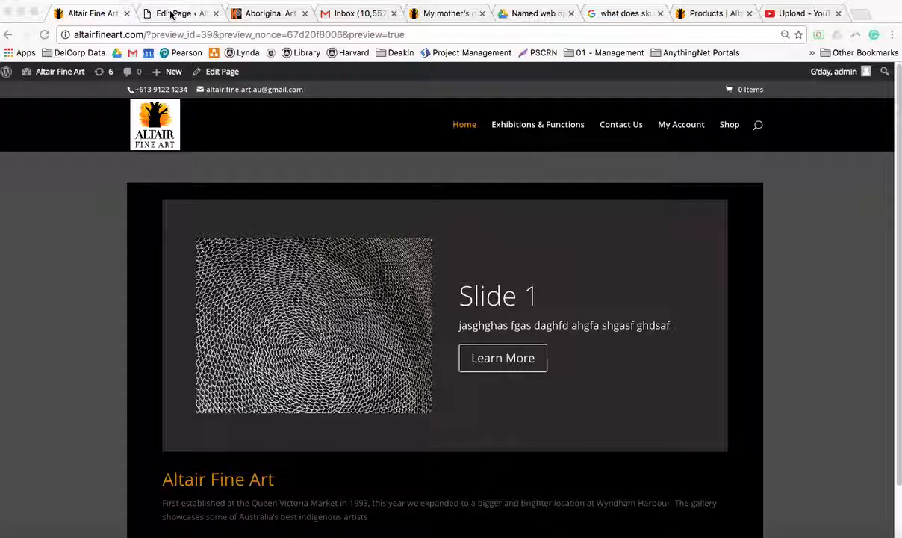
# - Reopen the Home page from Pages > All Pages for editing in the Divi Builder
pyautogui.click(179, 13)
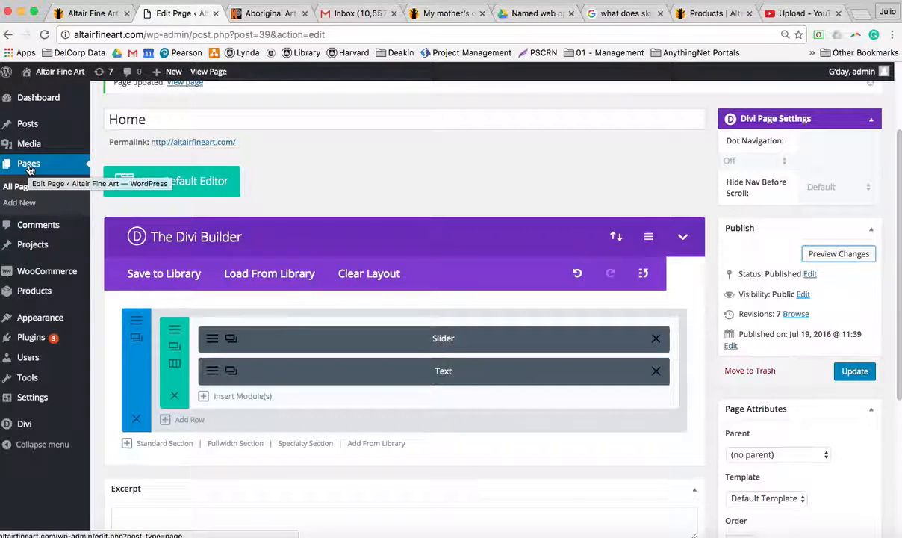
pyautogui.rightClick(28, 163)
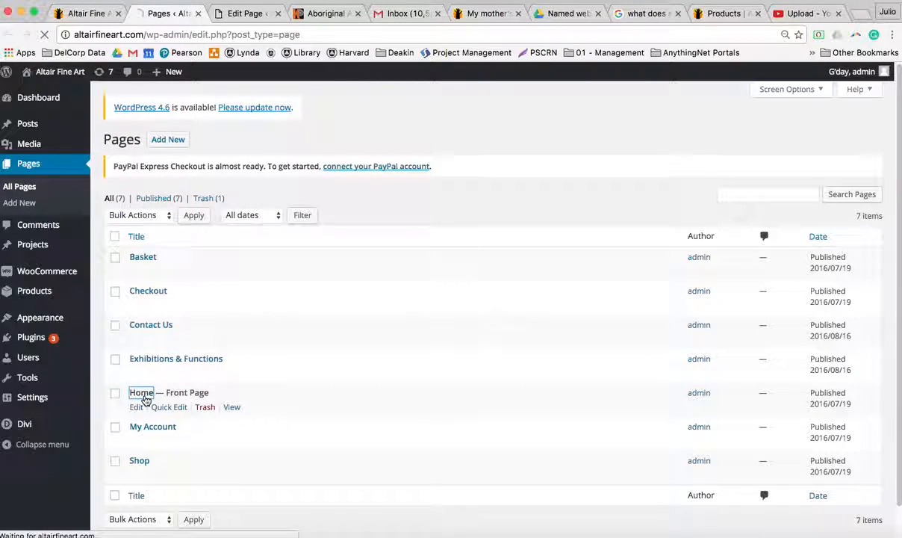
pyautogui.click(141, 391)
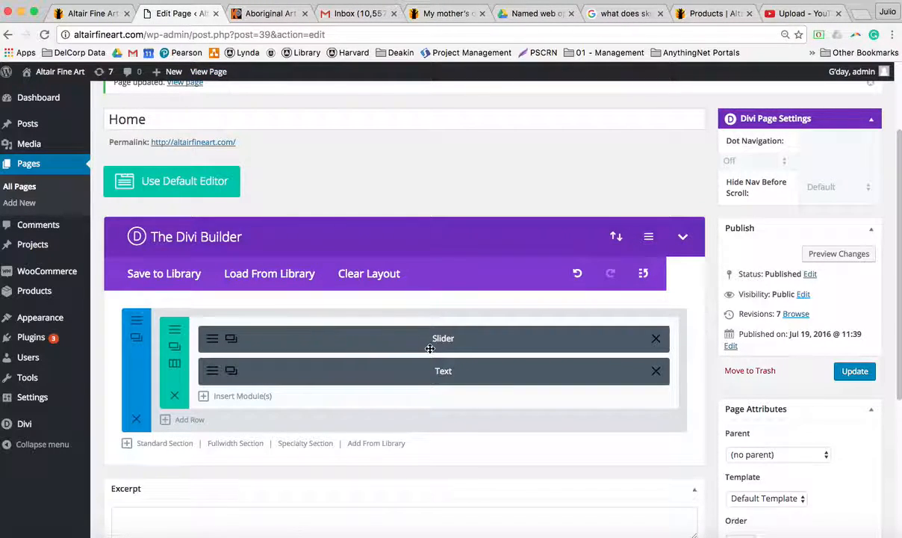
pyautogui.moveTo(459, 346)
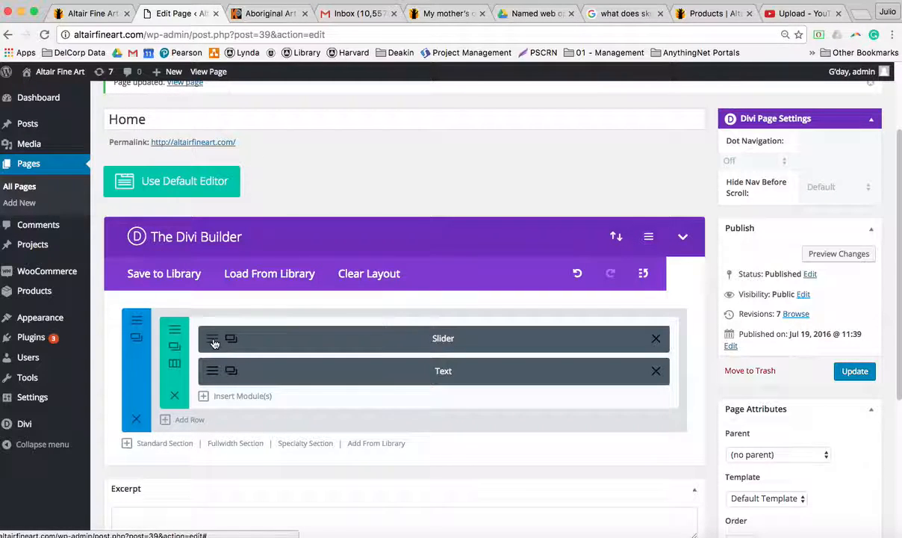
# - Bring up Slide 1's settings from the Slider module, then view the Kate Owen Gallery site
pyautogui.click(214, 339)
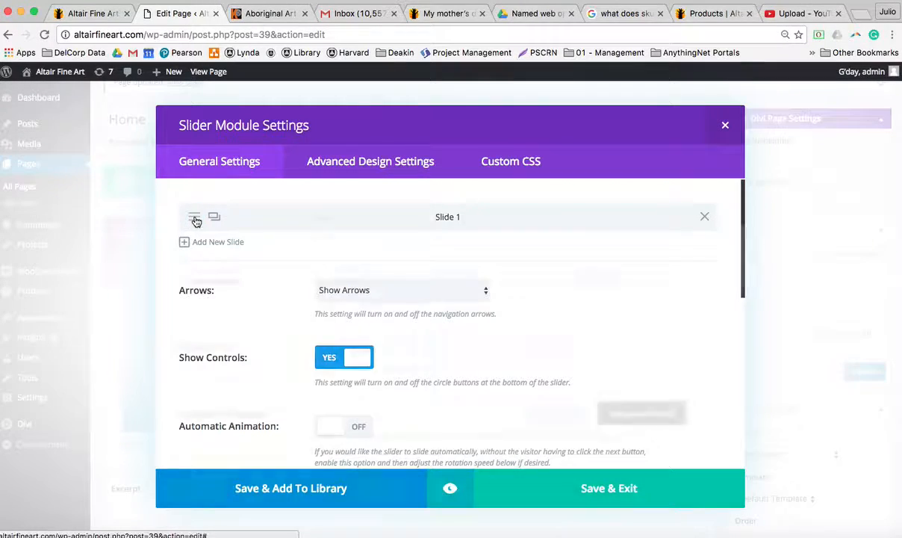
pyautogui.click(194, 218)
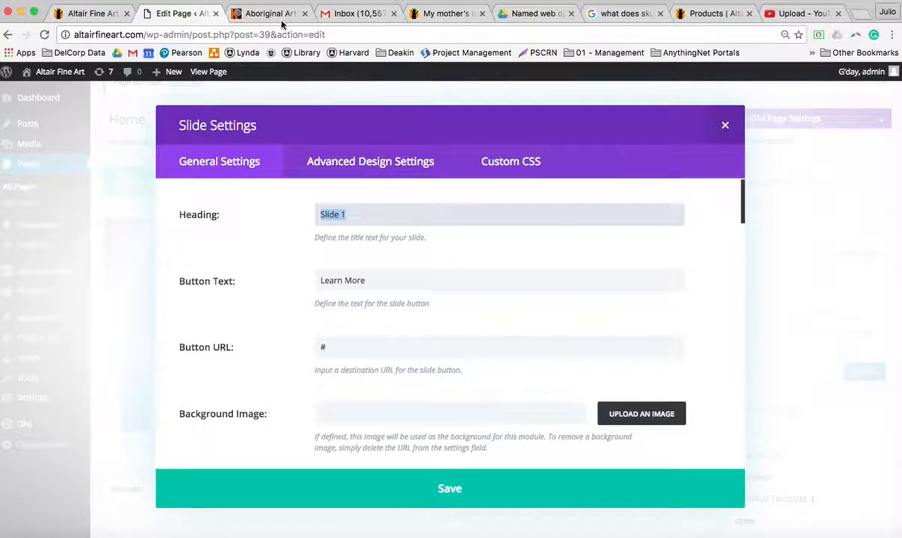
pyautogui.click(268, 13)
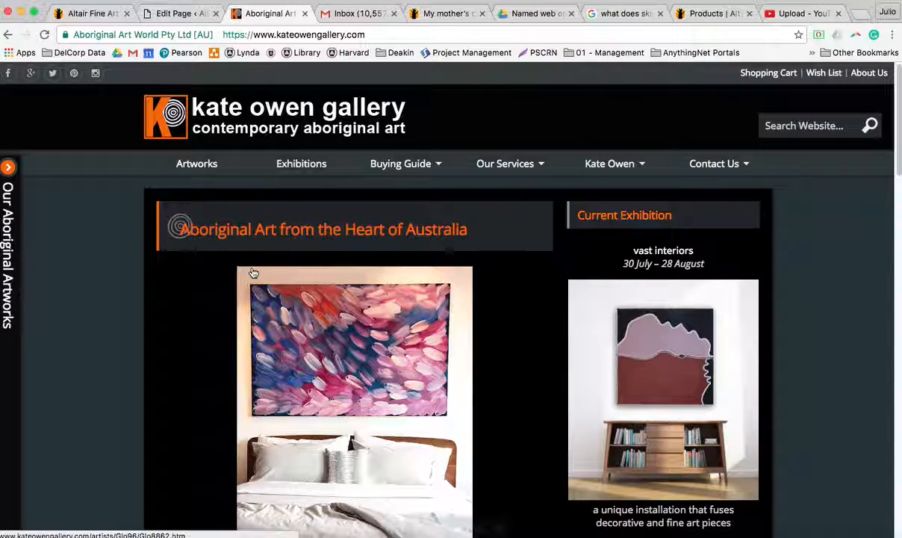
pyautogui.scroll(-3)
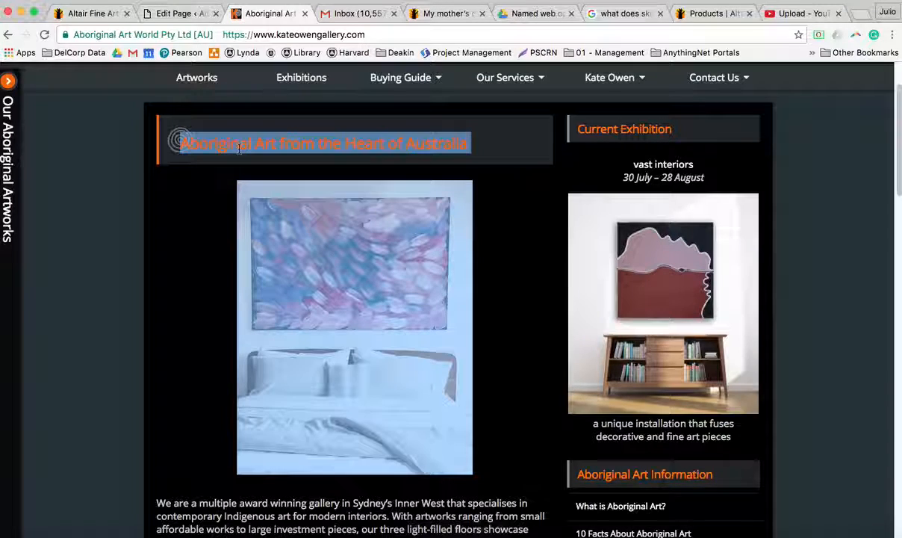
pyautogui.moveTo(213, 266)
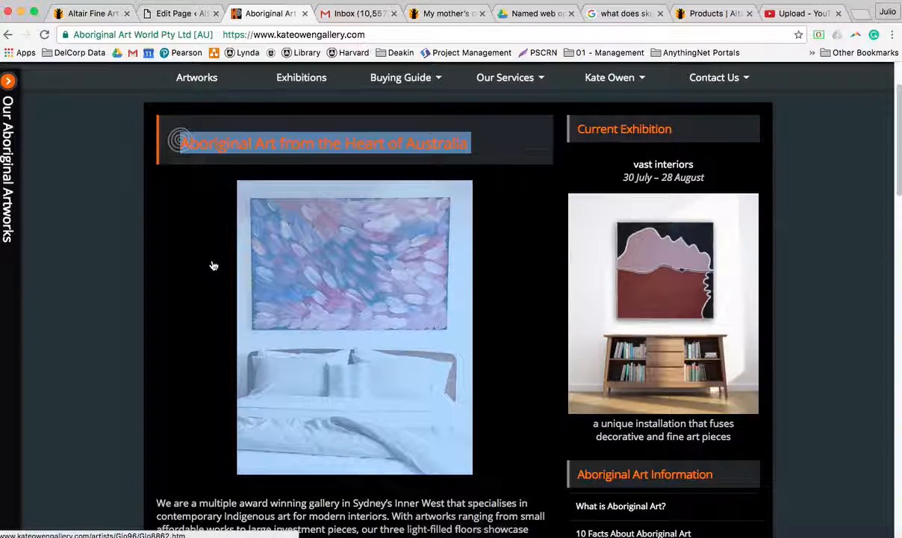
pyautogui.scroll(-3)
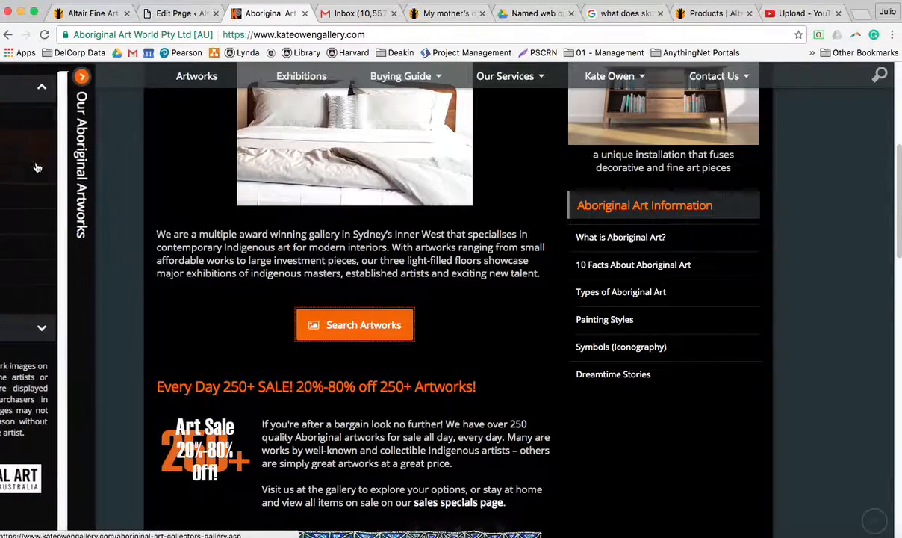
pyautogui.click(84, 78)
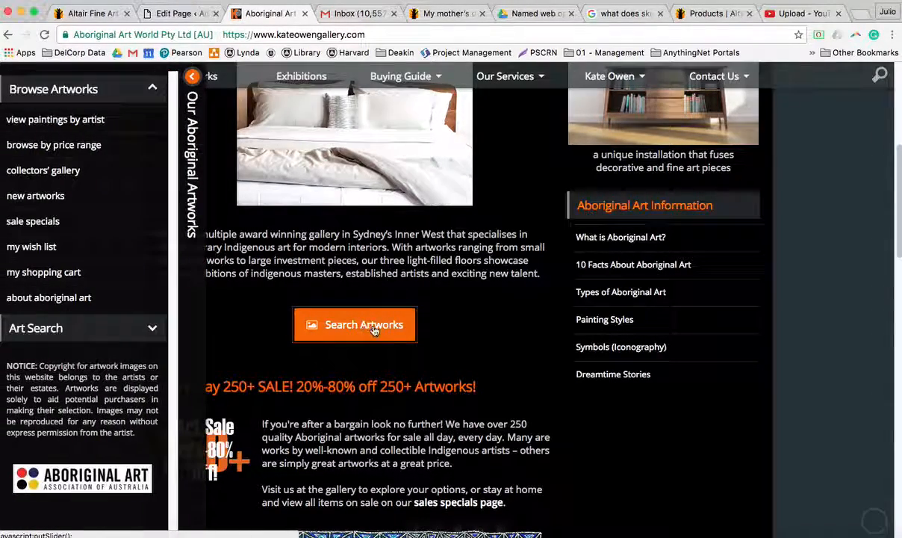
pyautogui.moveTo(315, 293)
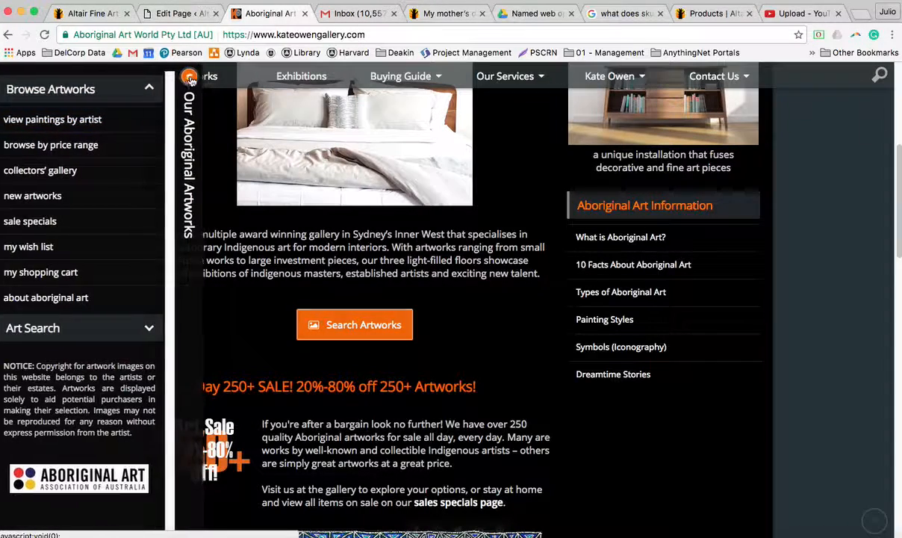
pyautogui.click(191, 78)
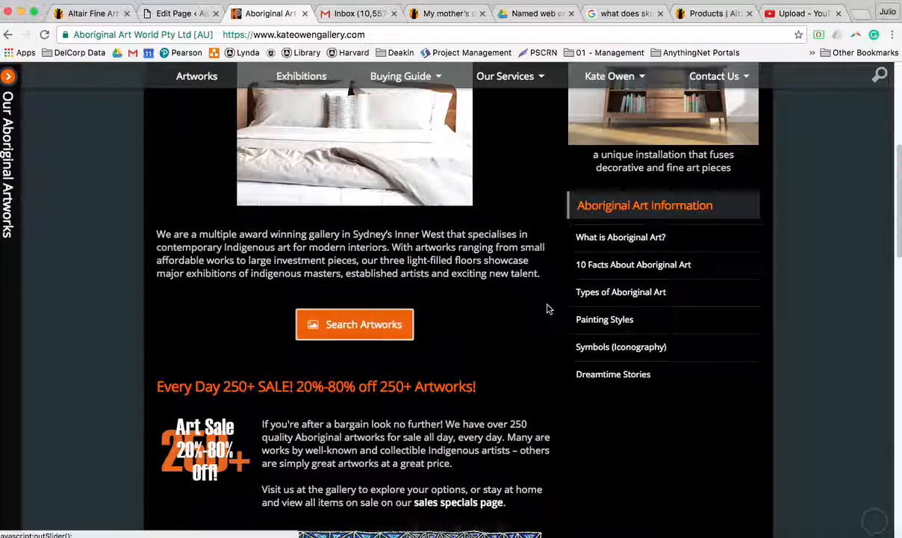
# - Check Slide 1's Button URL and scroll down past background options to the slide image preview
pyautogui.scroll(3)
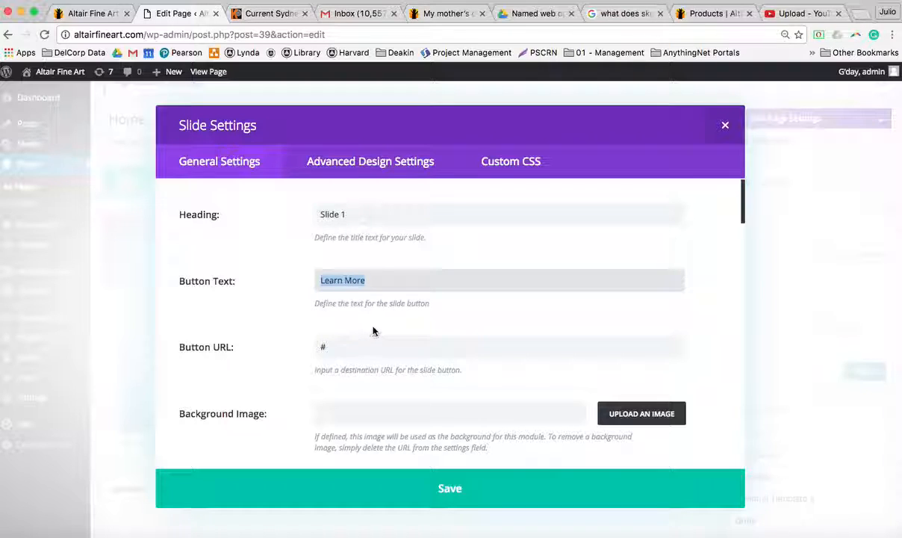
pyautogui.click(415, 346)
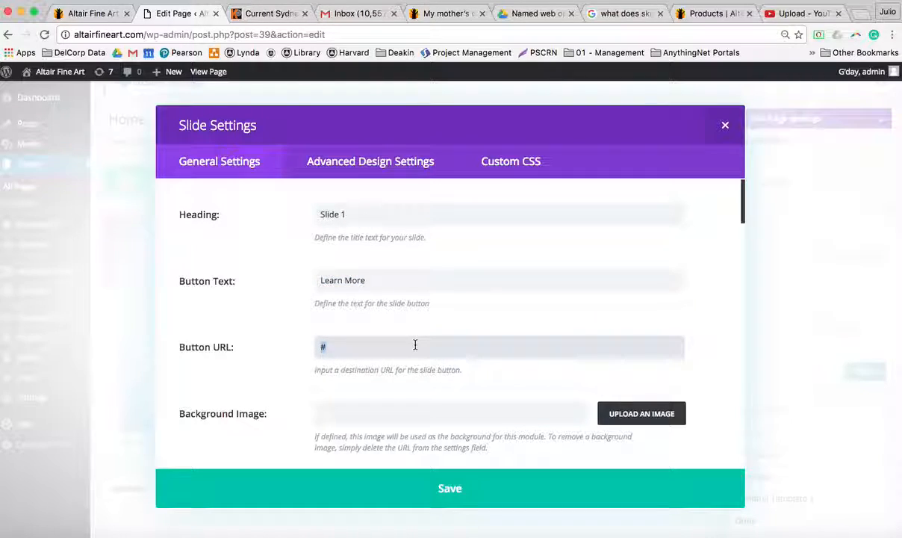
pyautogui.scroll(-3)
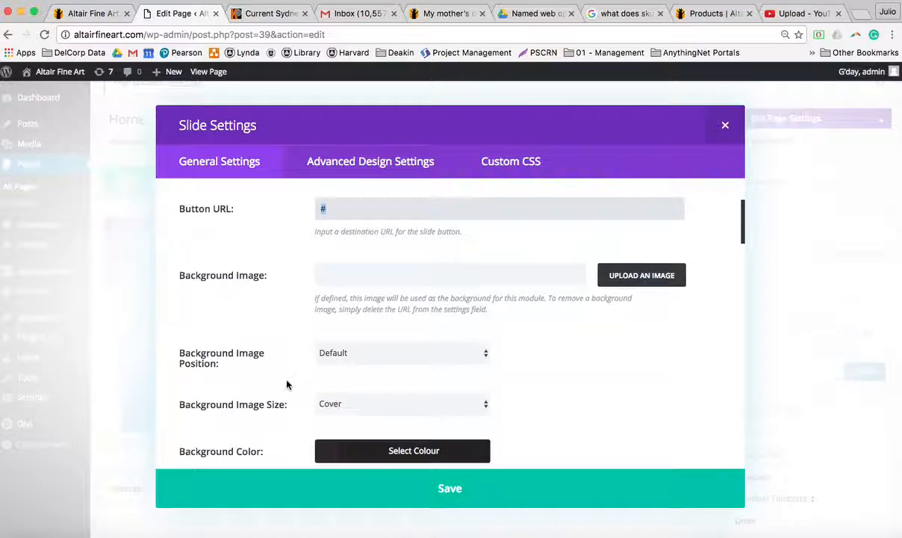
pyautogui.scroll(-3)
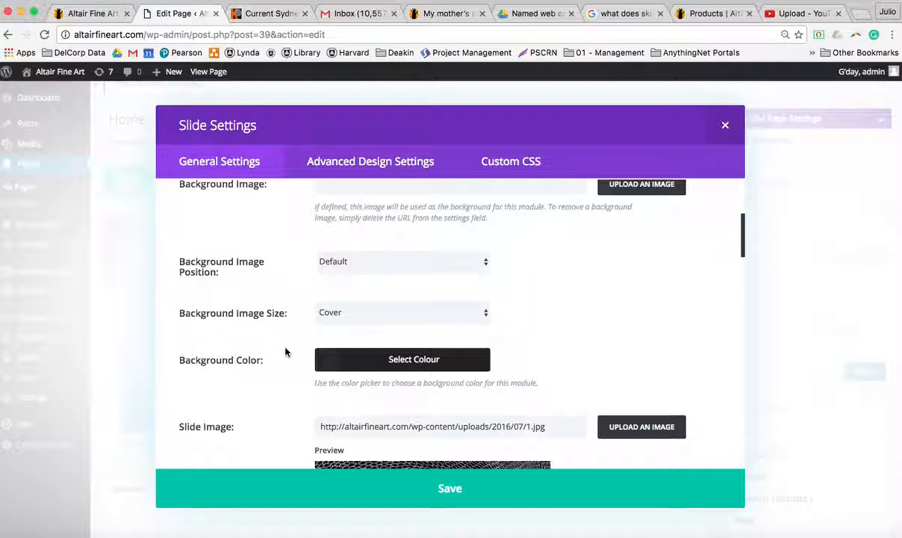
pyautogui.scroll(-3)
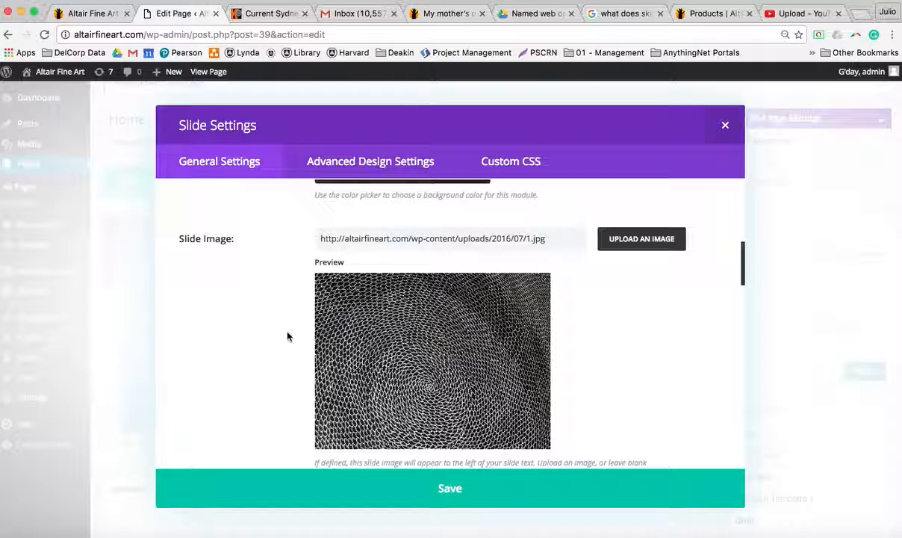
pyautogui.moveTo(370, 312)
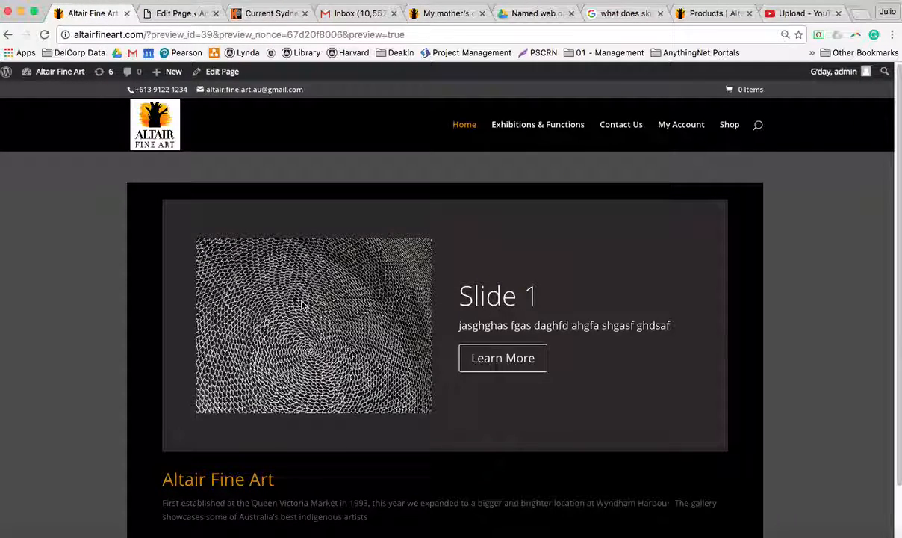
# - Scroll the site preview to the slider showing Slide 1's artwork and Learn More button
pyautogui.scroll(-3)
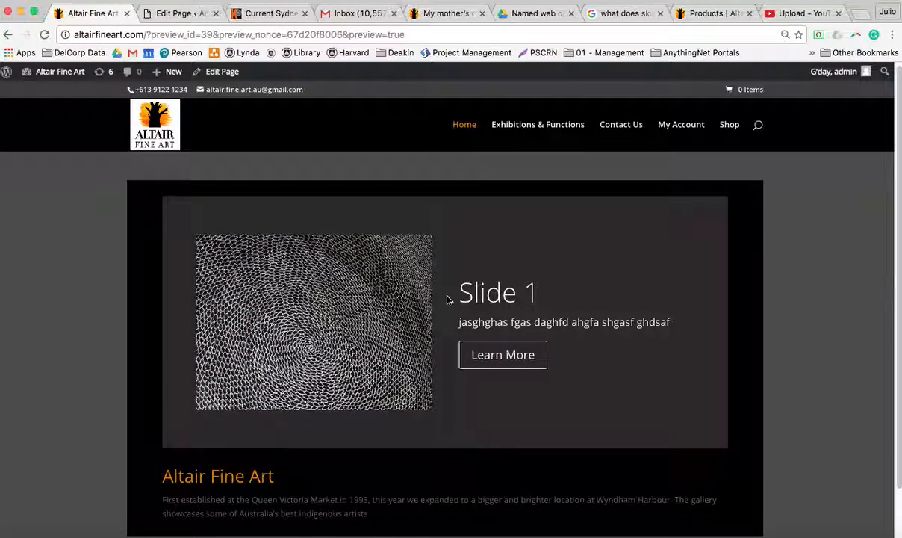
pyautogui.moveTo(501, 360)
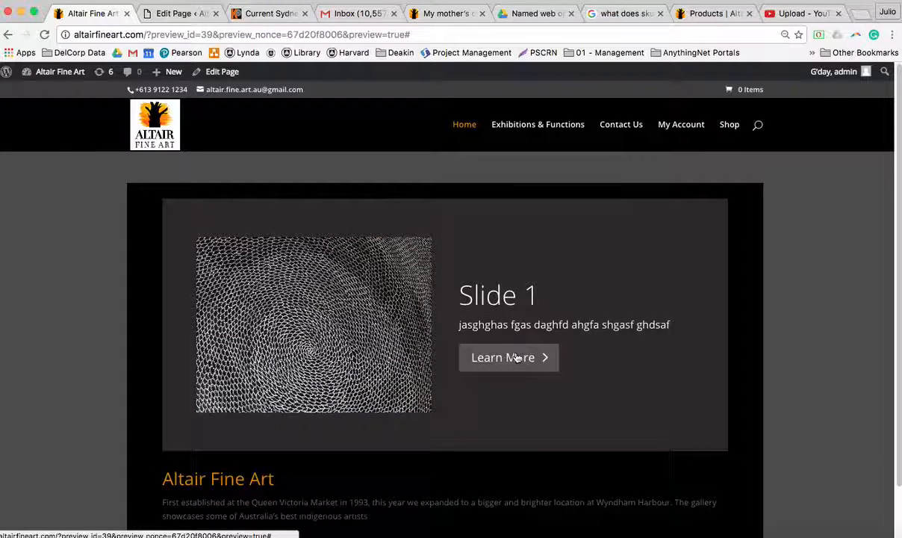
pyautogui.scroll(-3)
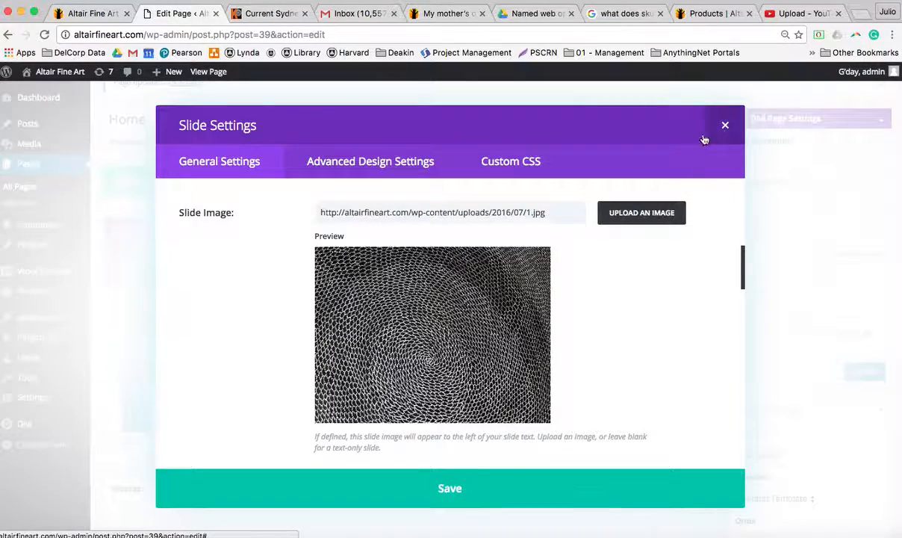
# - Dismiss the Slide Settings dialog for Slide 1
pyautogui.click(725, 125)
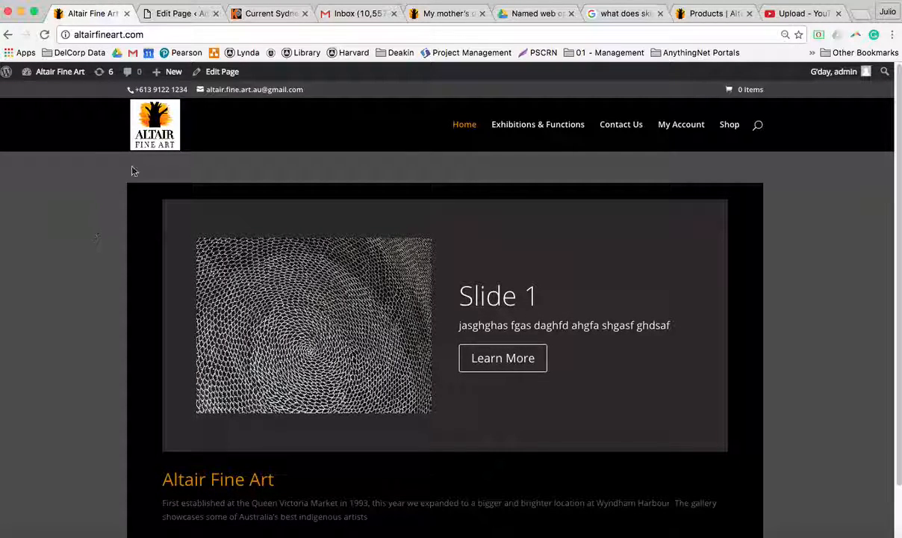
pyautogui.moveTo(224, 245)
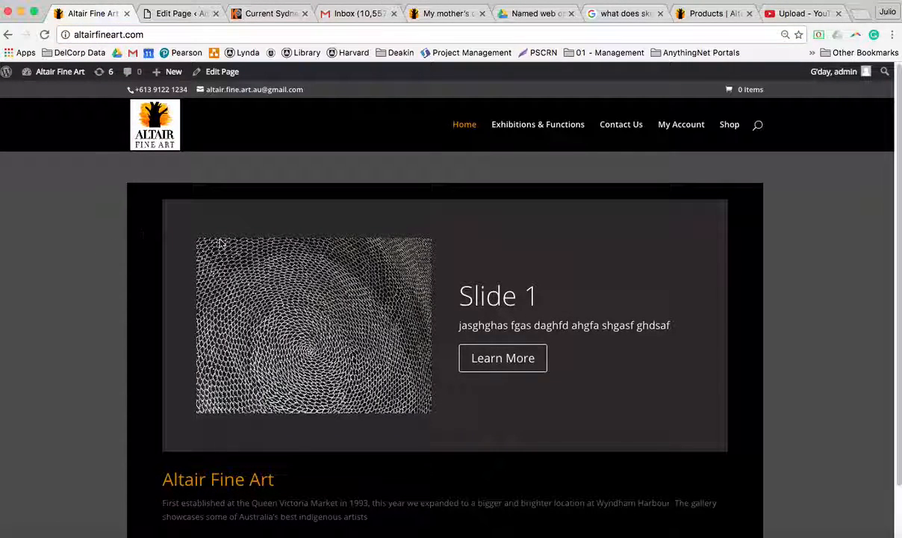
# - Scroll the live altairfineart.com home page to the Slide 1 slider
pyautogui.scroll(-3)
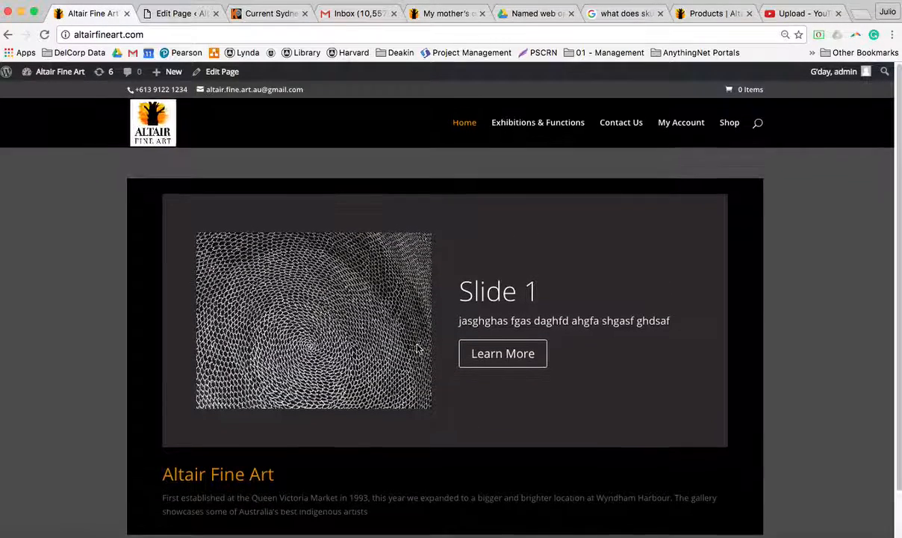